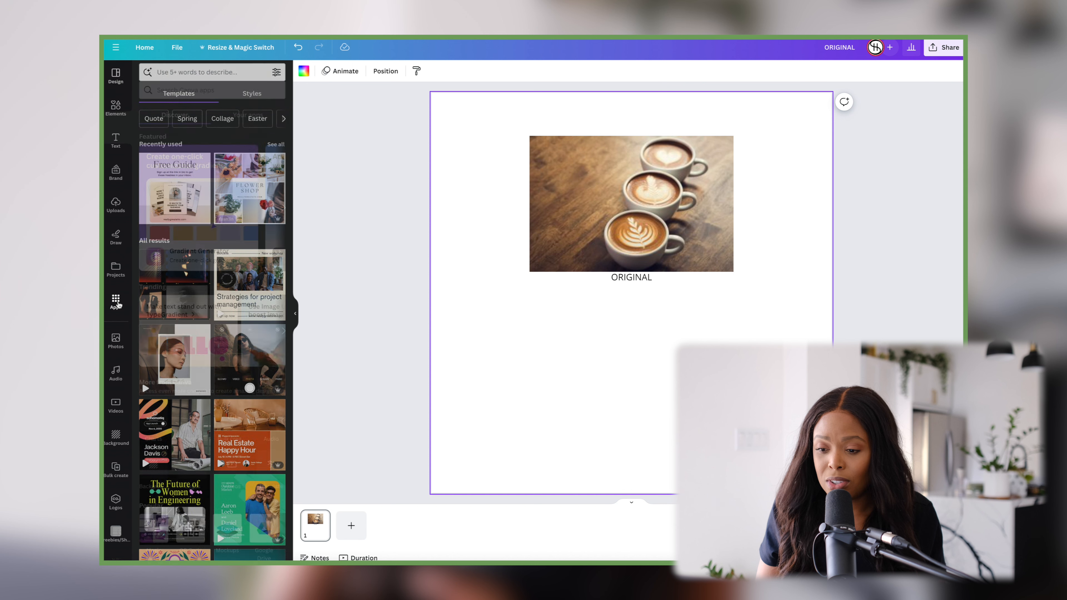
Find the Enhancer app, load the coffee photo and enhance it with a 500% upscale
left_click(115, 303)
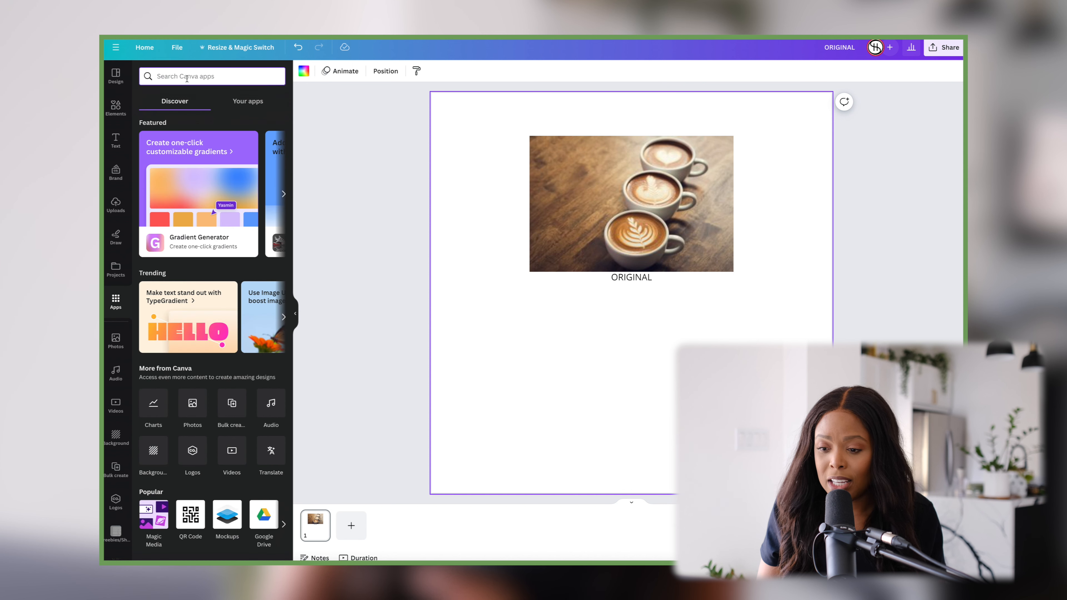
type("Enhancer")
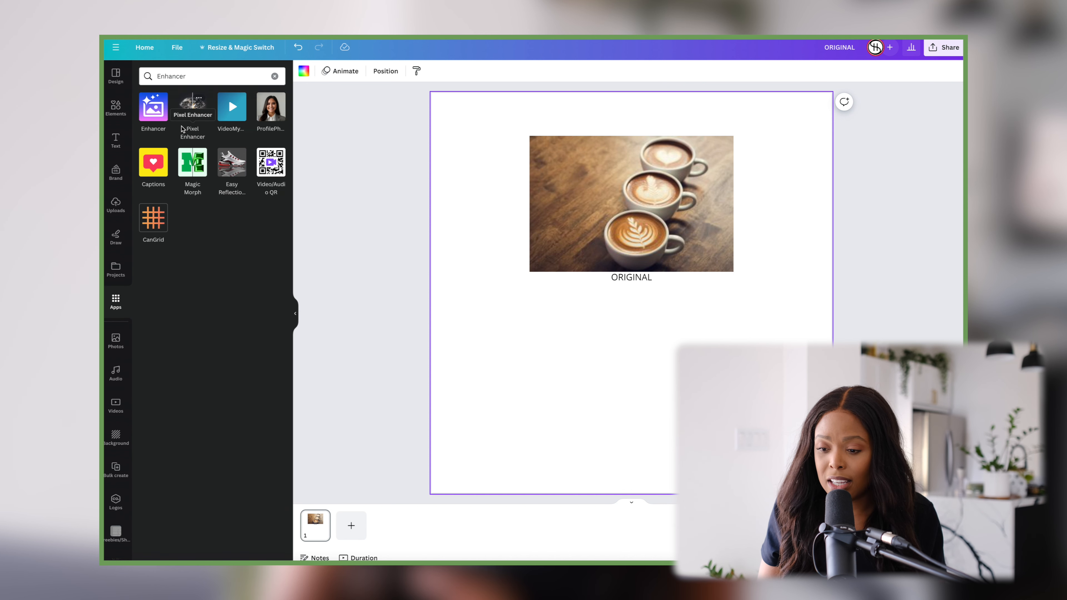
left_click(153, 106)
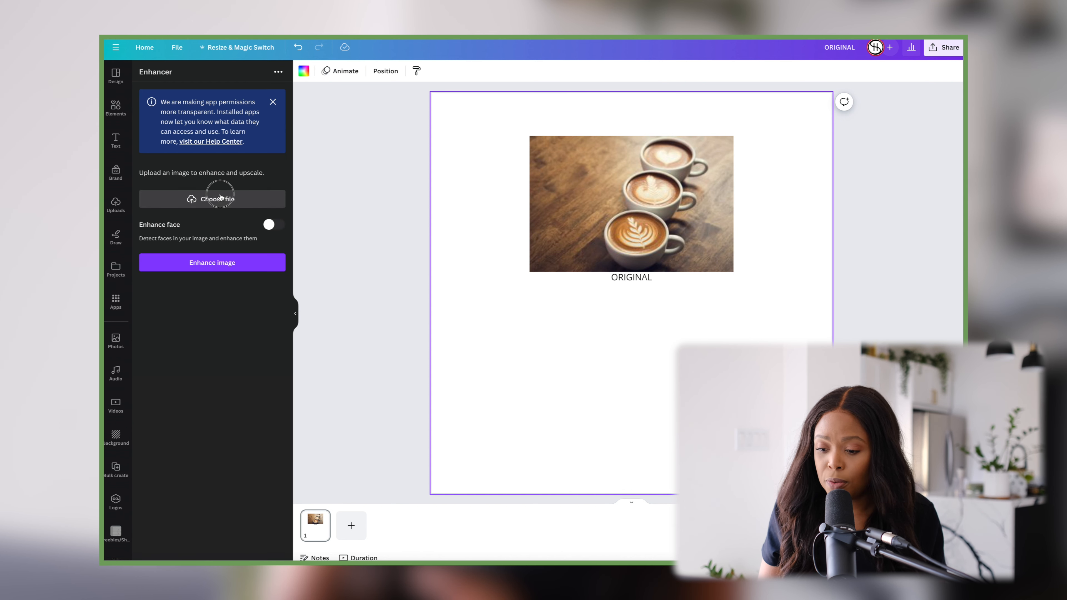
left_click(212, 199)
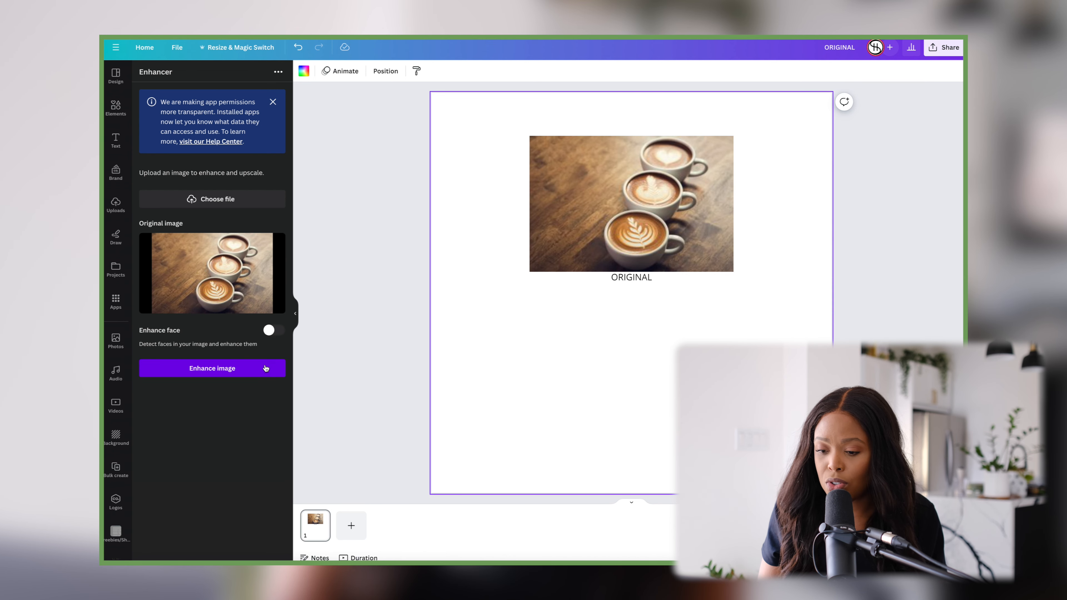
left_click(212, 368)
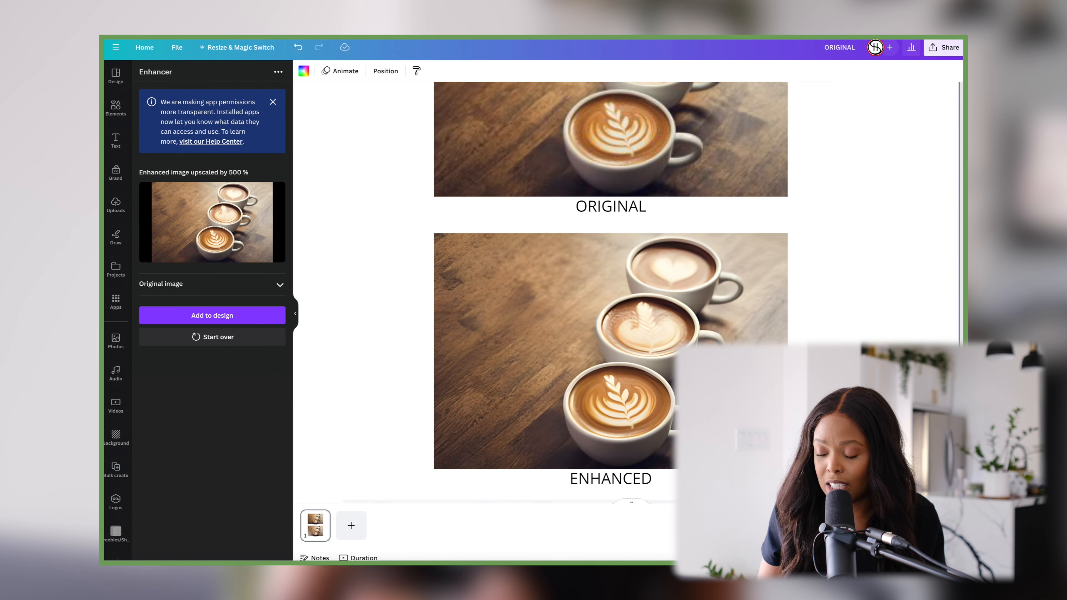
Scroll the page to view the enhanced photo placed below the original
scroll("up", 3)
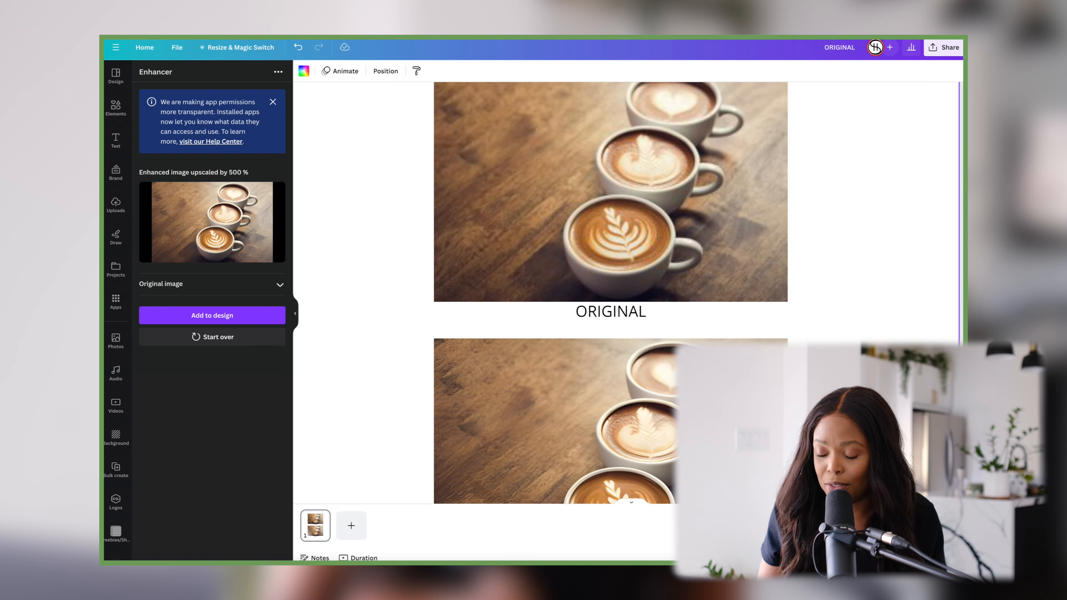